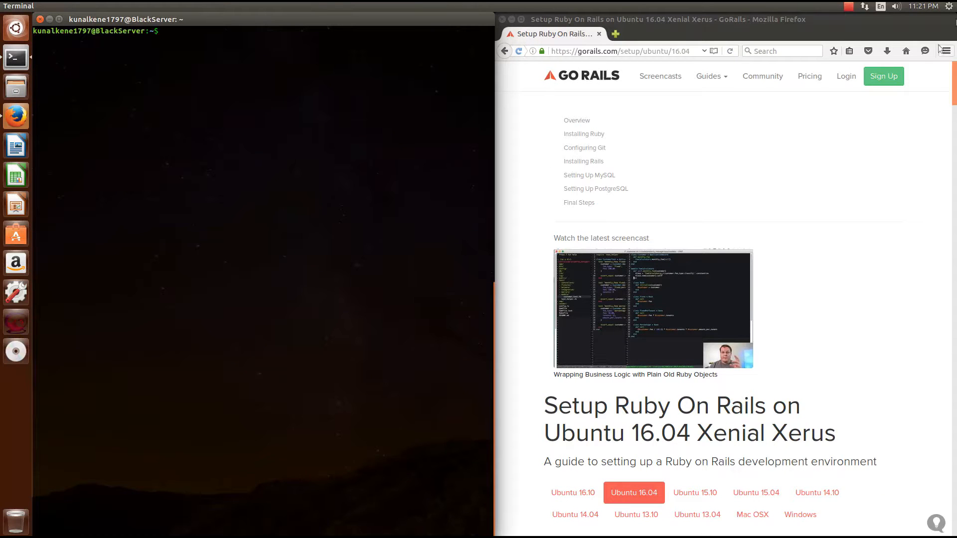
# Dismiss the session menu and scroll the GoRails guide to the Installing Ruby section
pyautogui.click(951, 6)
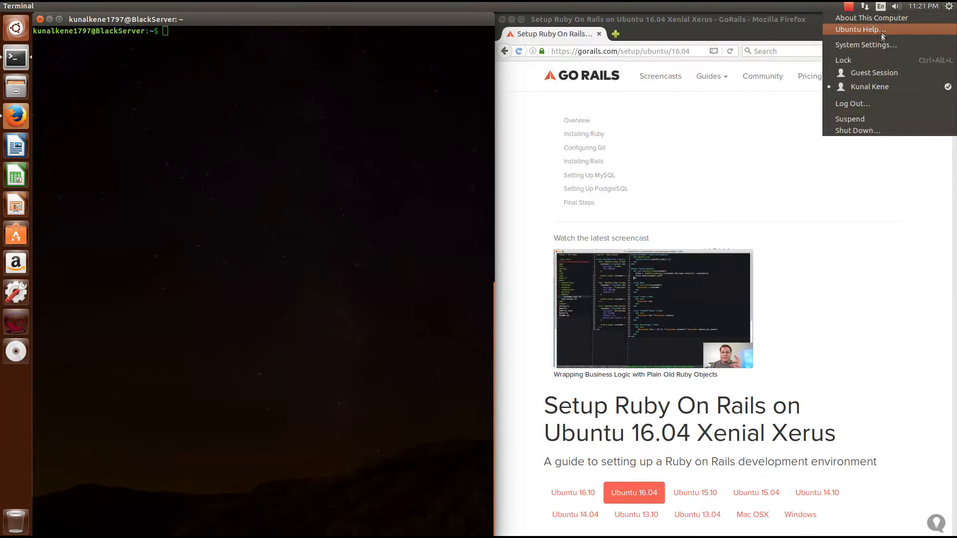
pyautogui.click(872, 18)
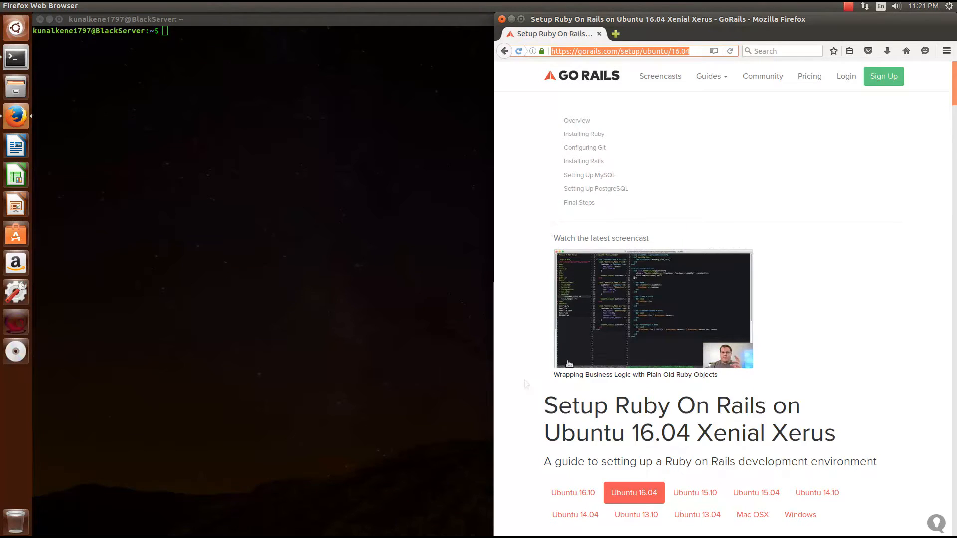
pyautogui.scroll(-3)
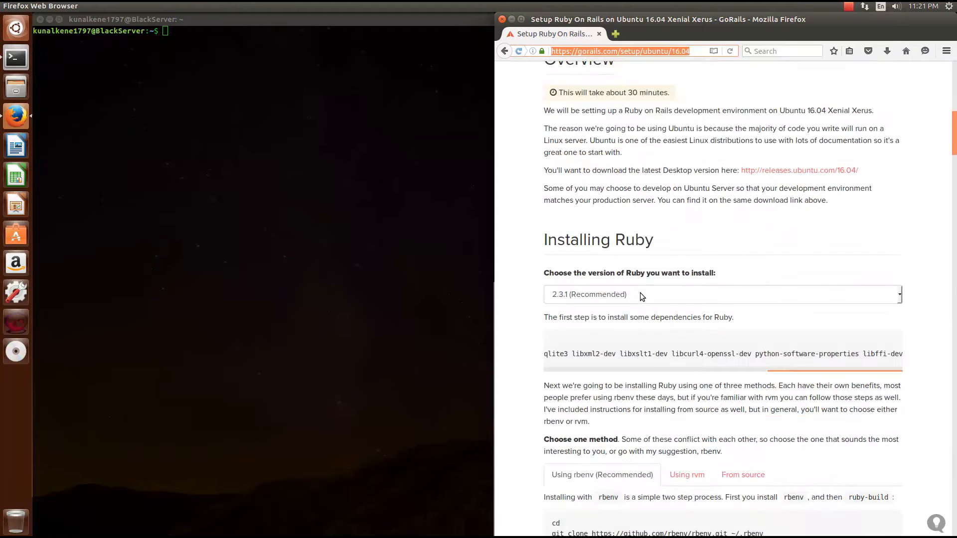
pyautogui.scroll(-3)
pyautogui.write('sudo apt-get update')
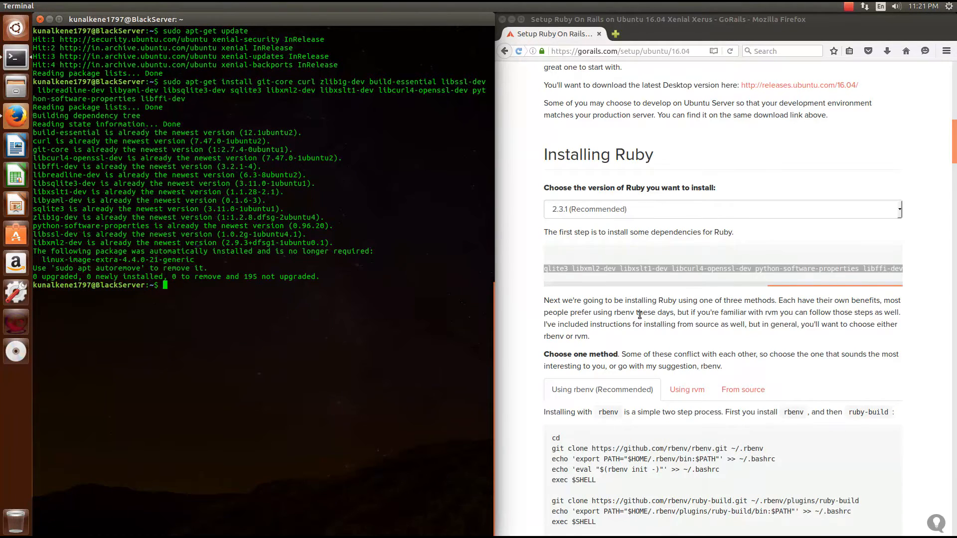
# Scroll the guide to the rbenv clone and .bashrc PATH/init commands
pyautogui.scroll(-3)
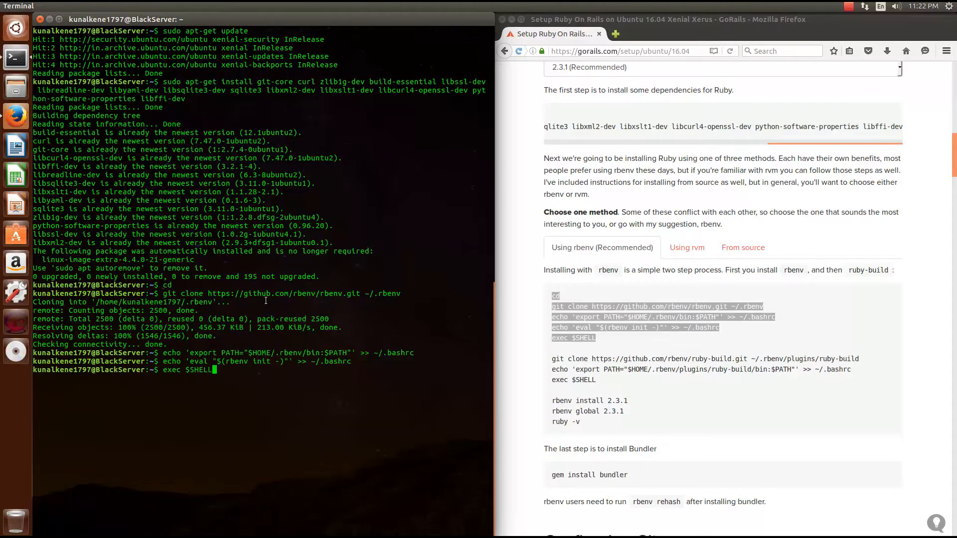
# Run exec $SHELL so rbenv loads before installing Ruby 2.3.1
pyautogui.press('Return')
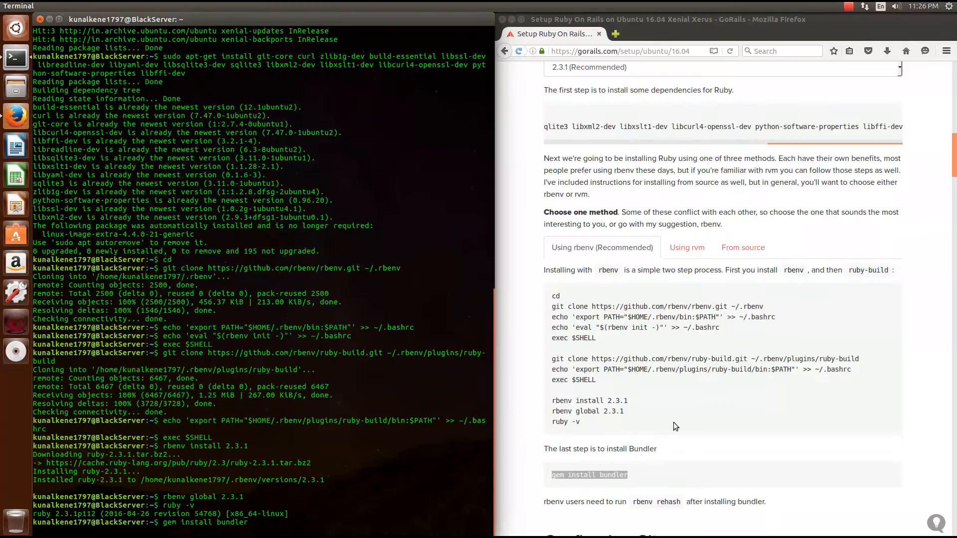
# Scroll the guide to the Installing Rails section with the NodeSource setup command
pyautogui.scroll(-3)
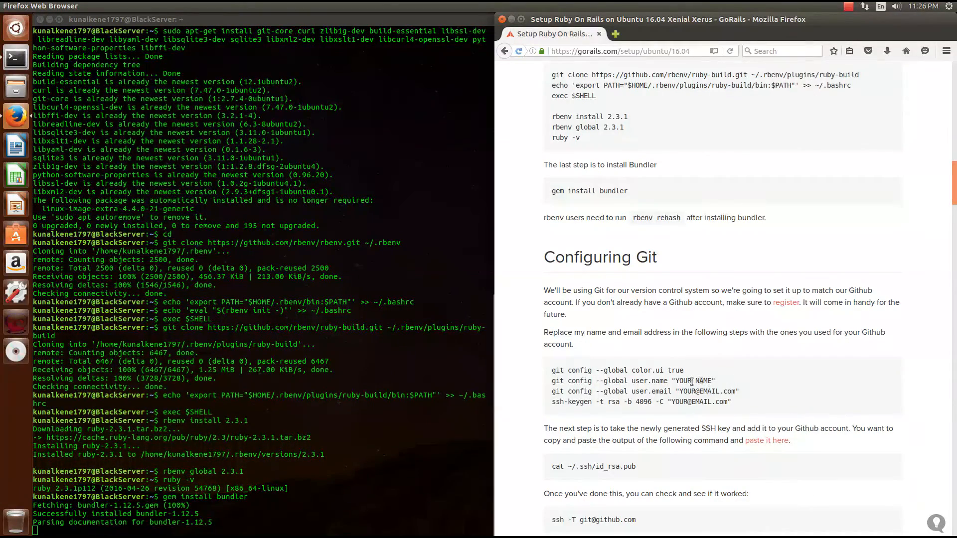
pyautogui.scroll(-3)
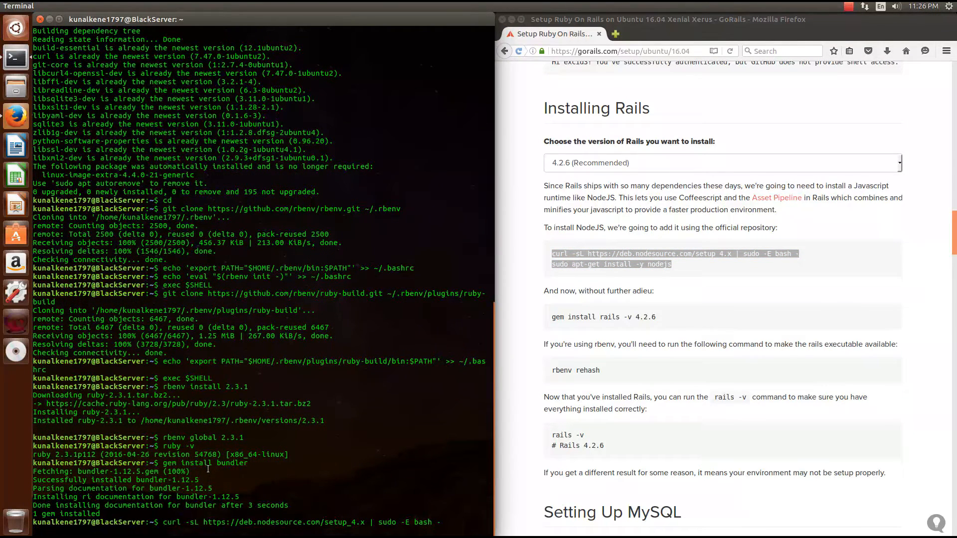
# Run the NodeSource setup script and sudo apt-get install -y nodejs
pyautogui.press('Return')
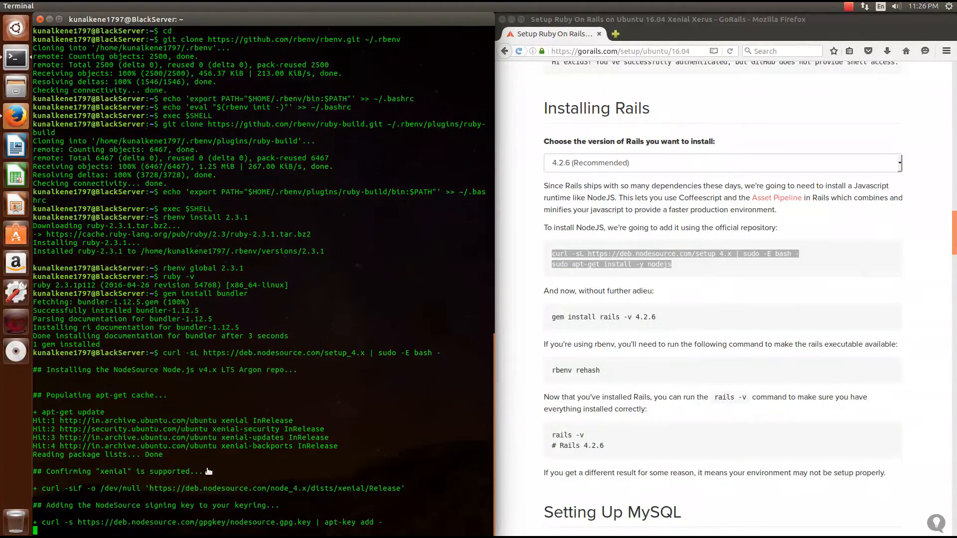
pyautogui.scroll(-3)
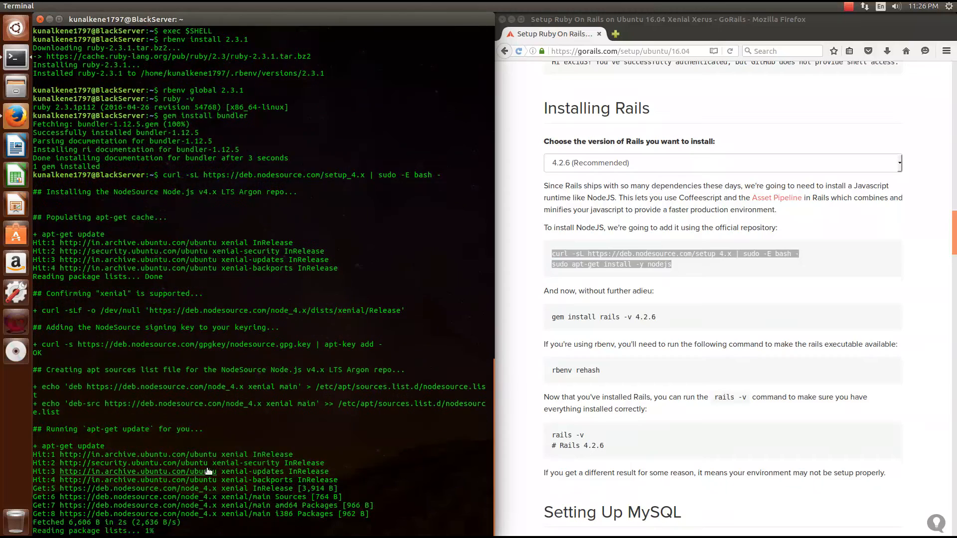
pyautogui.write('sudo apt-get install -y nodejs')
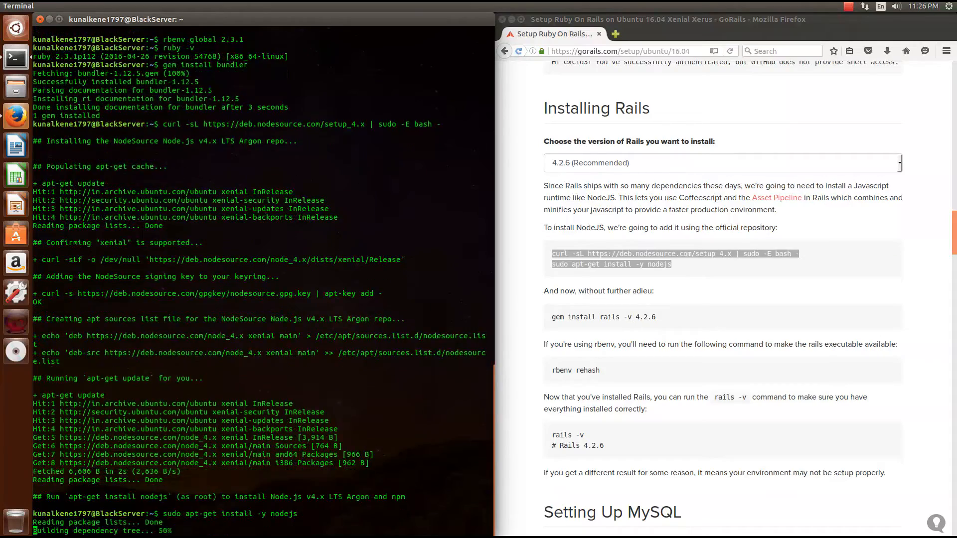
pyautogui.scroll(-3)
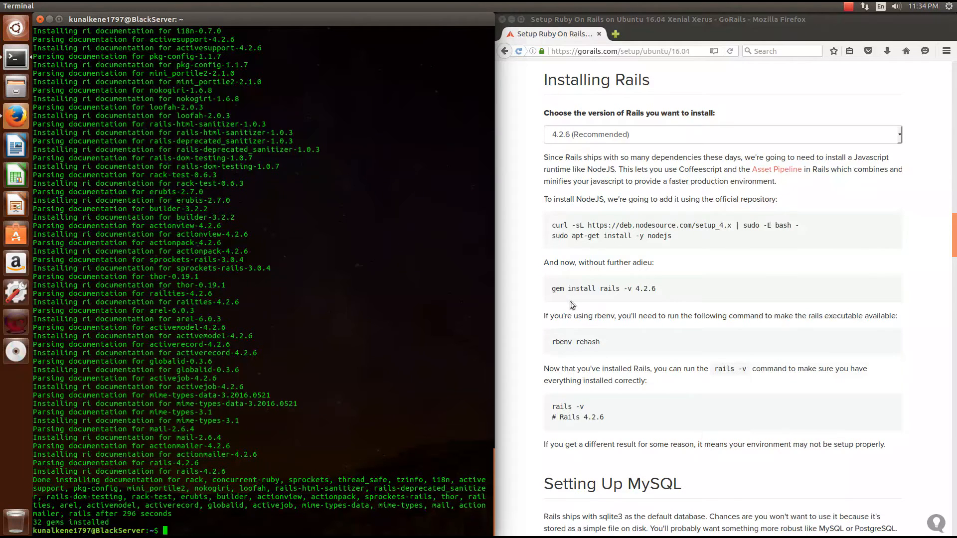
# Check rails -v reports 4.2.6 and run rails new MyProject
pyautogui.doubleClick(574, 342)
pyautogui.write('rails n')
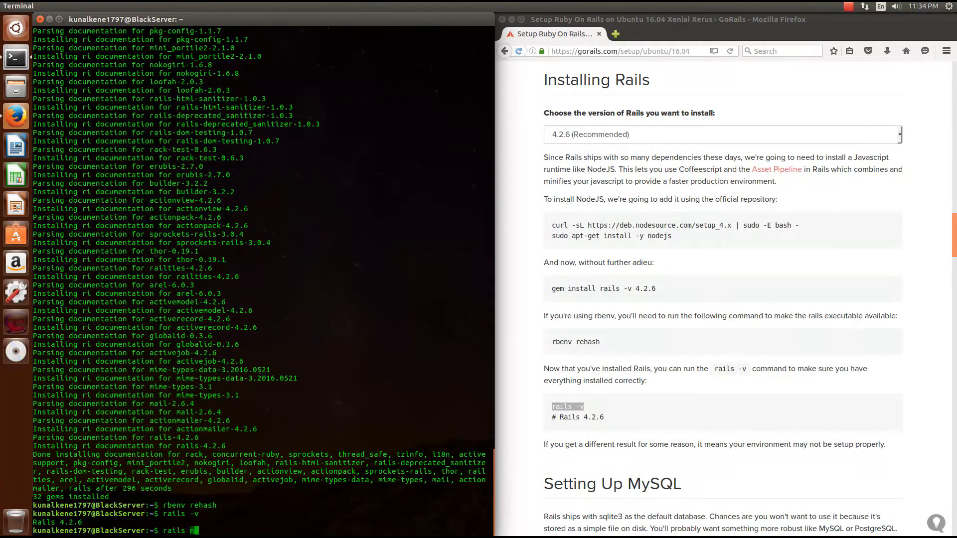
pyautogui.write('ew My')
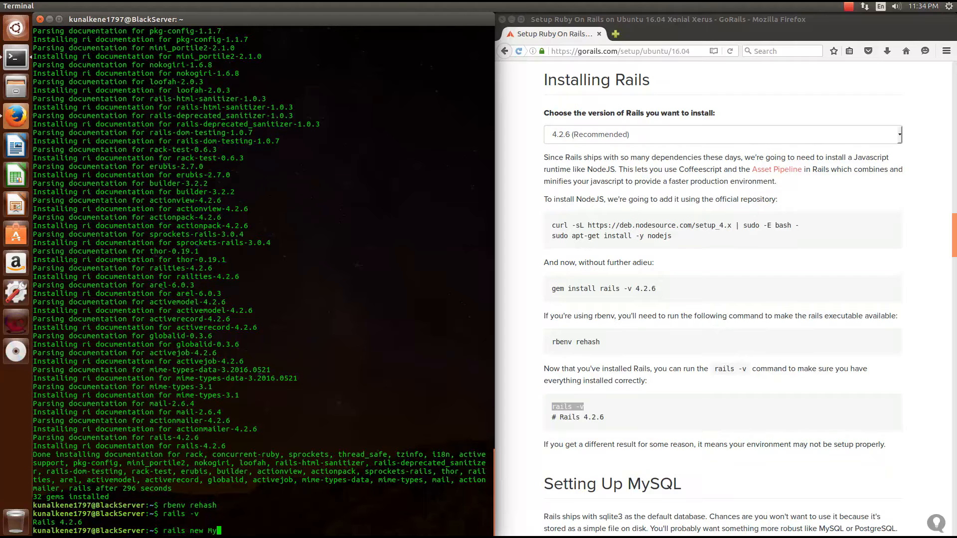
pyautogui.write('Project')
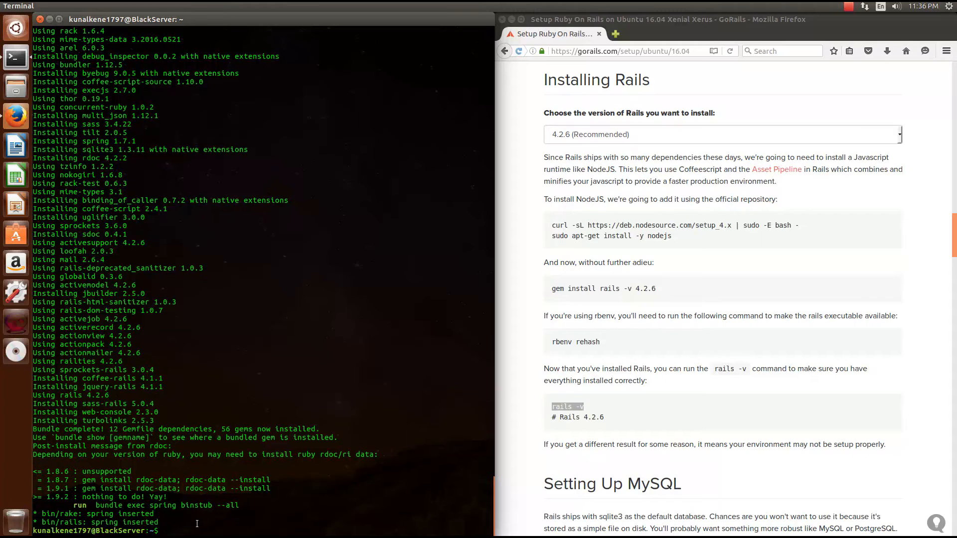
# cd into MyProject and run bundle install for its 56 gems
pyautogui.write('cd MyP')
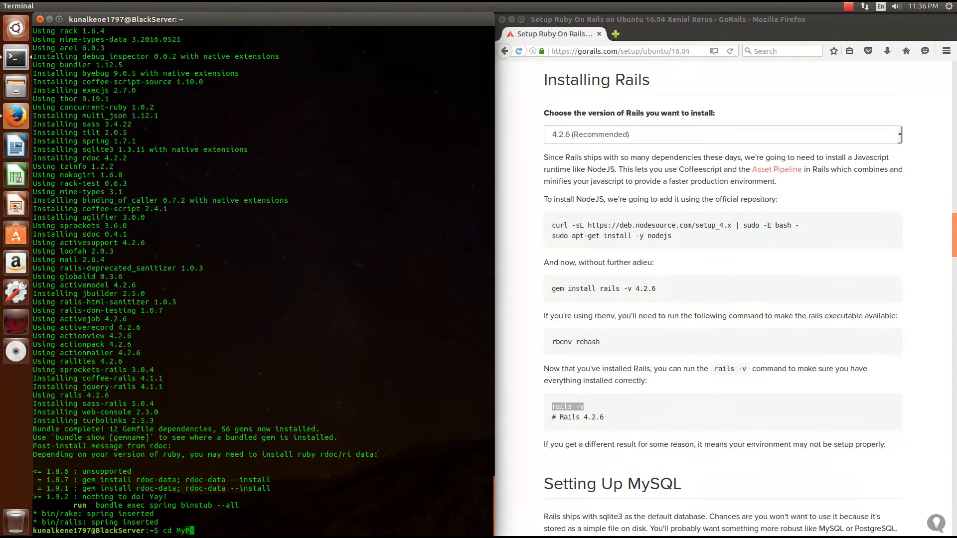
pyautogui.write('ro')
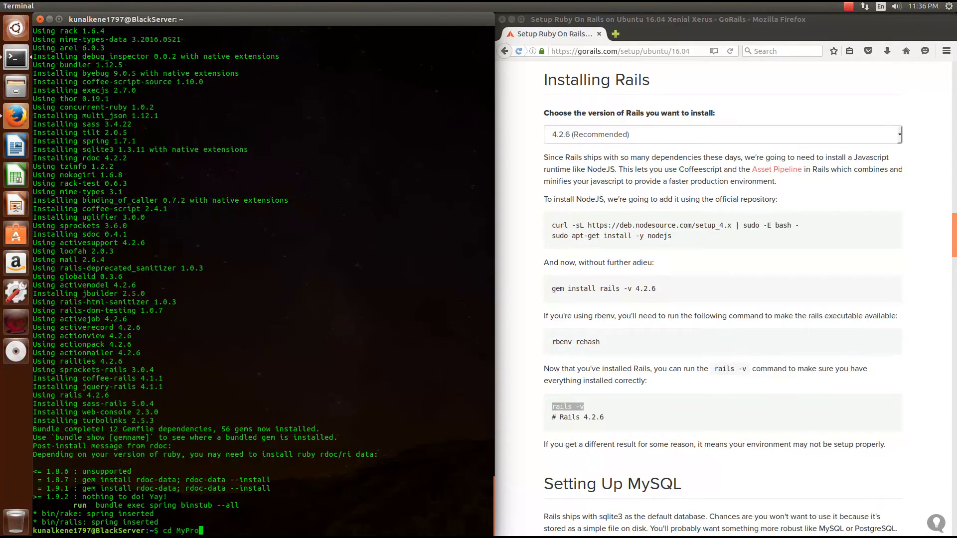
pyautogui.write('ject')
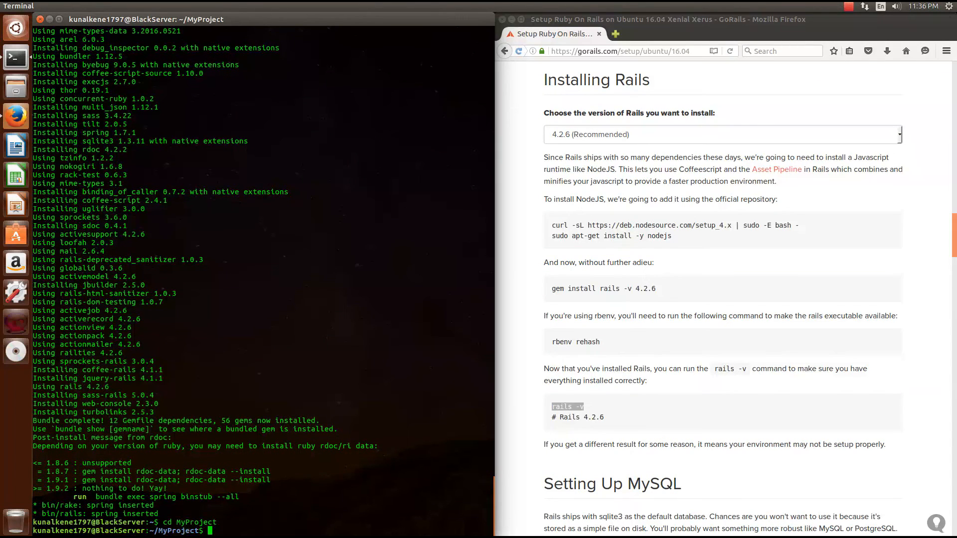
pyautogui.write('bundle install')
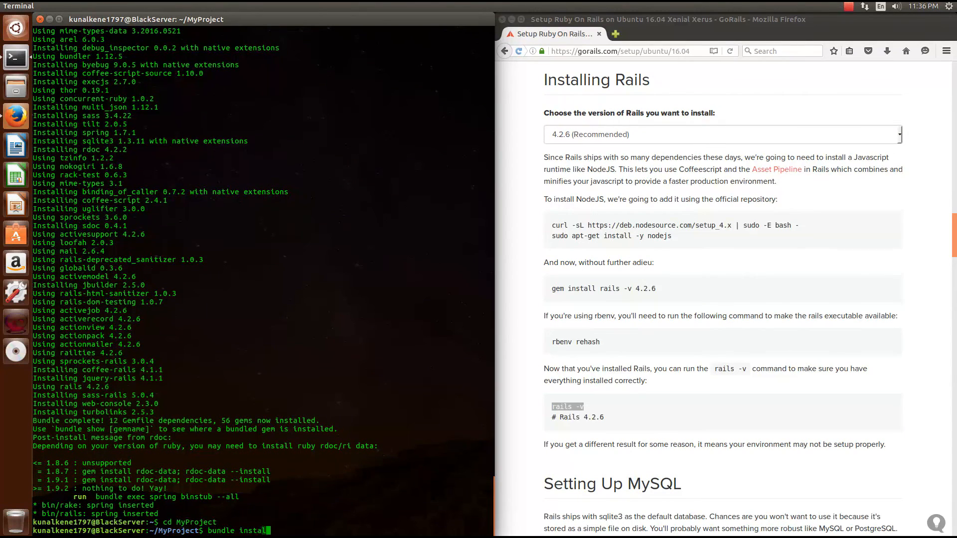
pyautogui.press('Return')
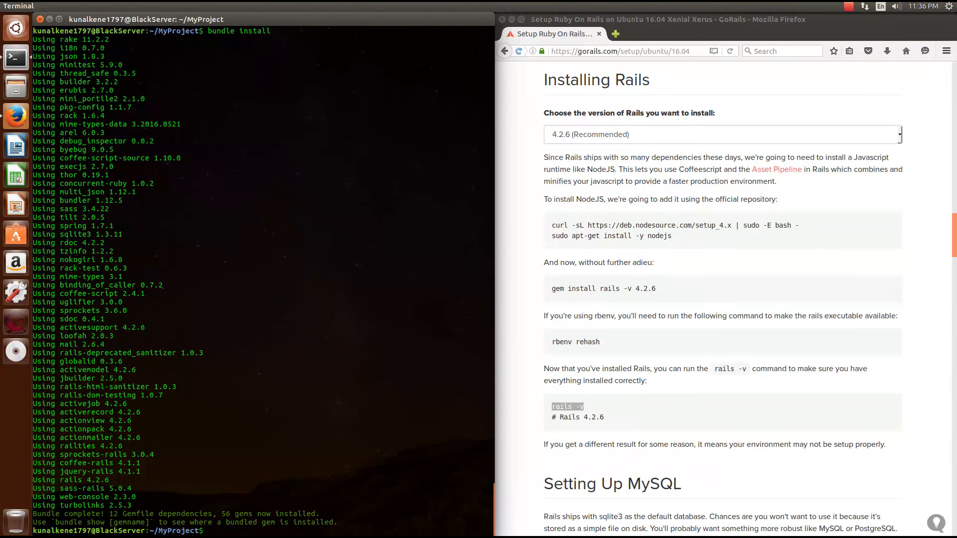
pyautogui.write('rails')
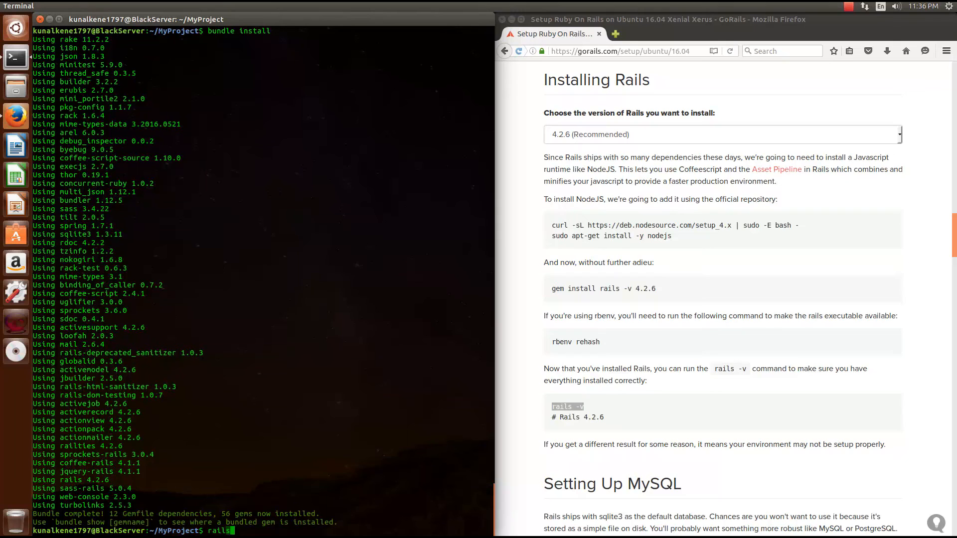
# Start rails server and load localhost:3000 in Firefox for the Welcome aboard page
pyautogui.write('server')
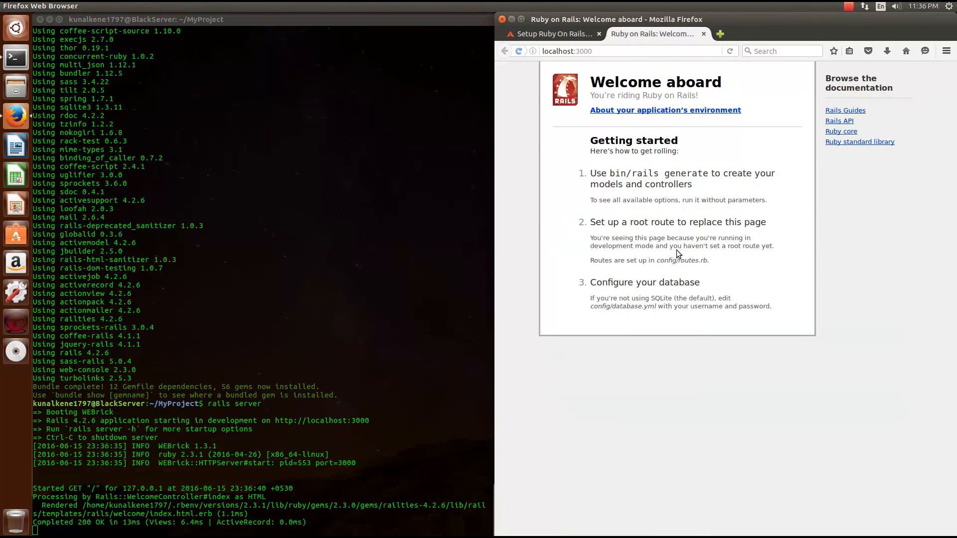
pyautogui.click(610, 51)
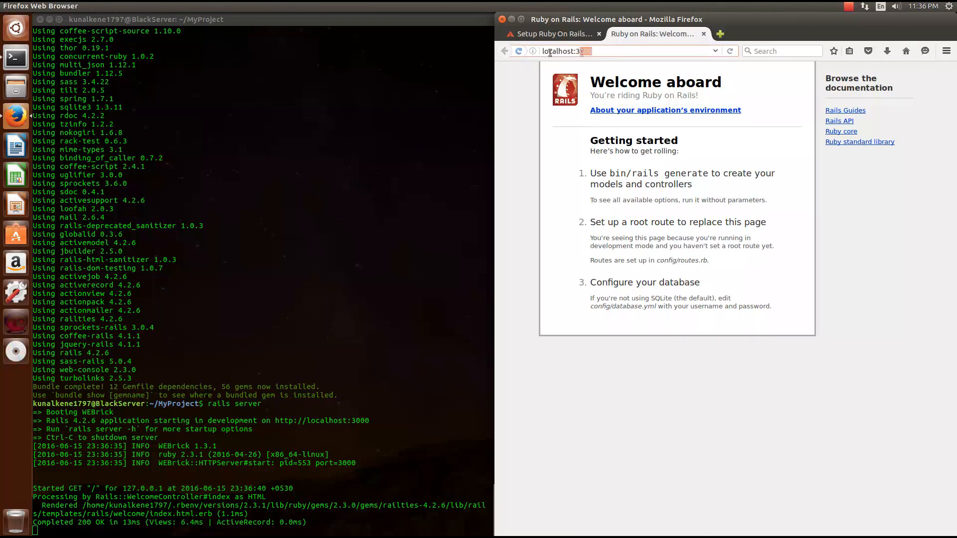